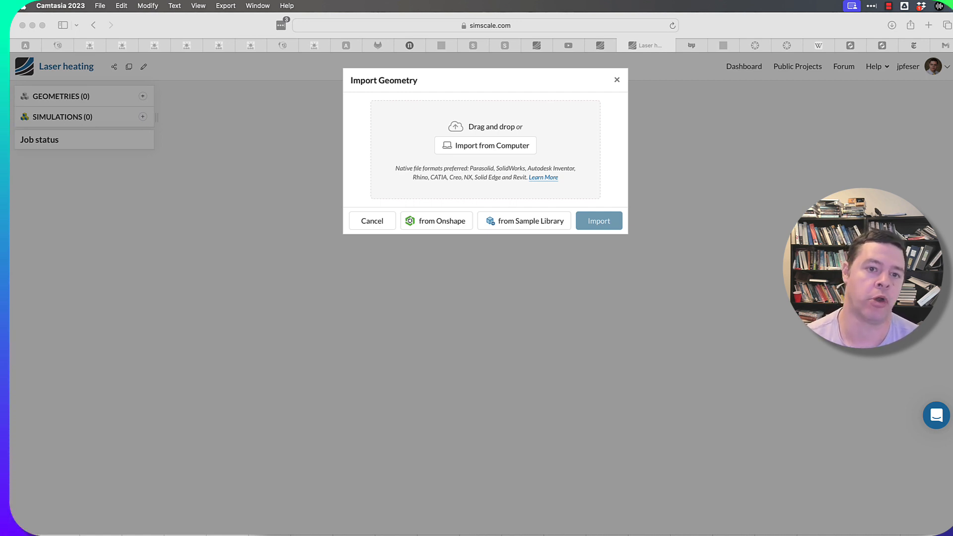
mouse_move(540, 198)
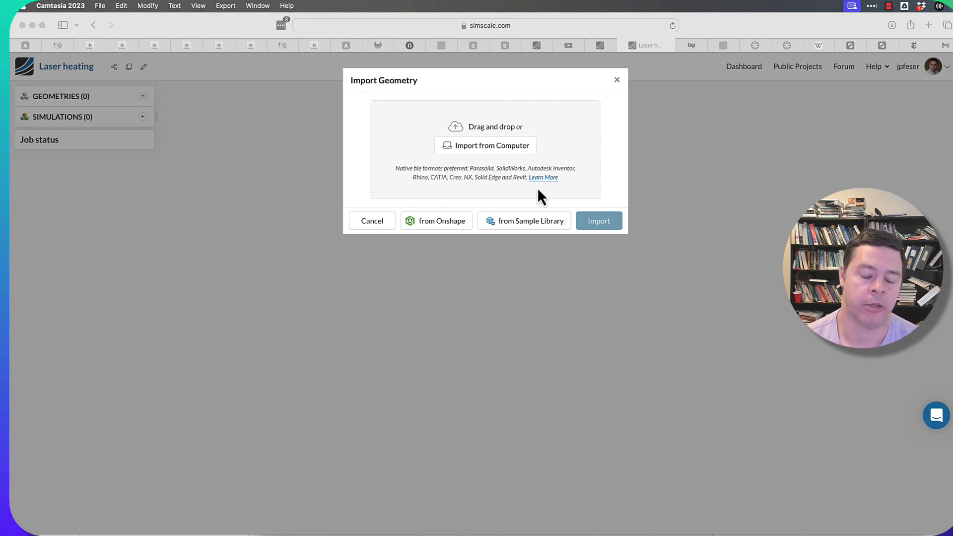
mouse_move(468, 185)
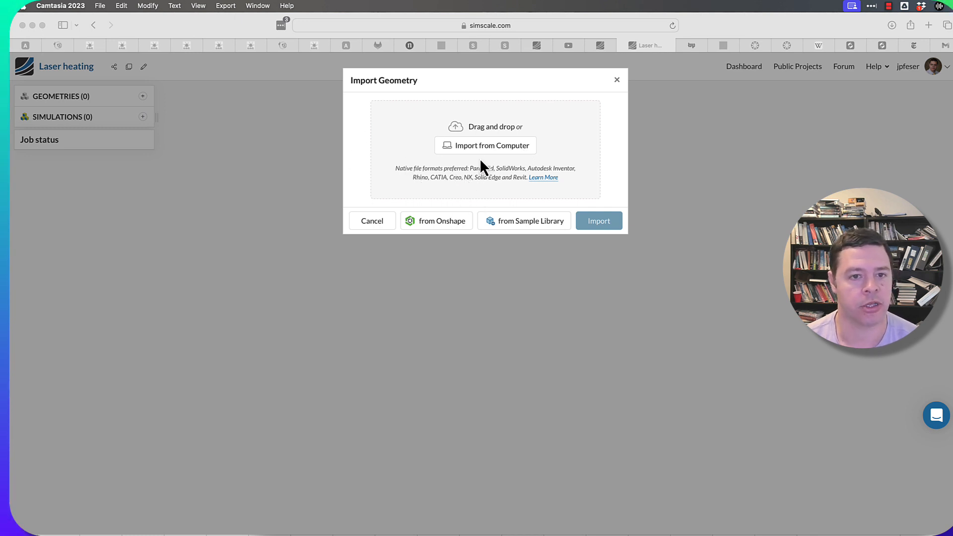
mouse_move(449, 195)
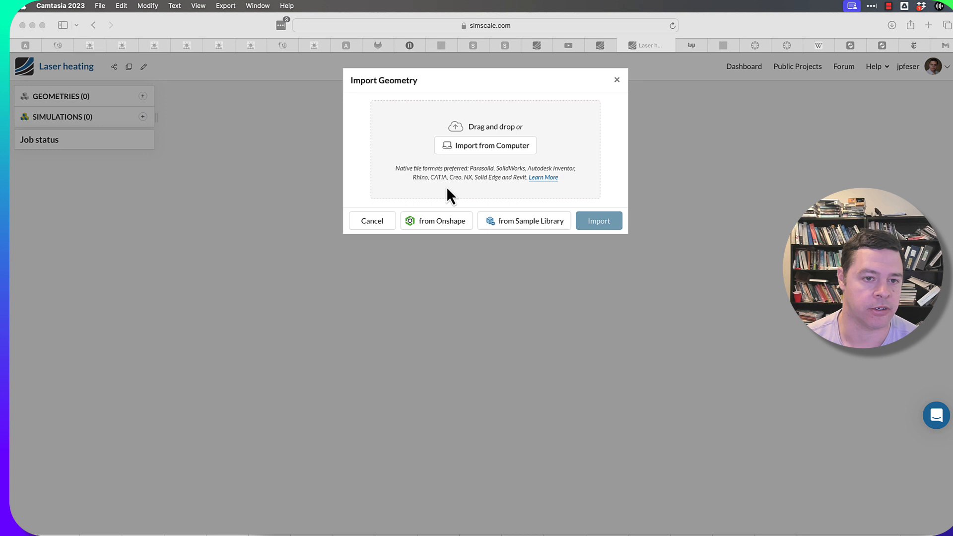
mouse_move(445, 213)
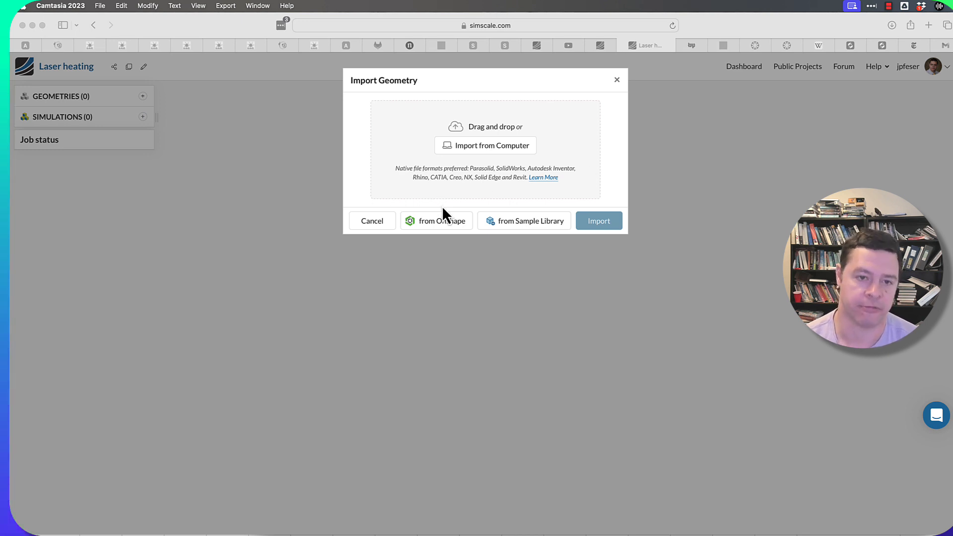
mouse_move(442, 214)
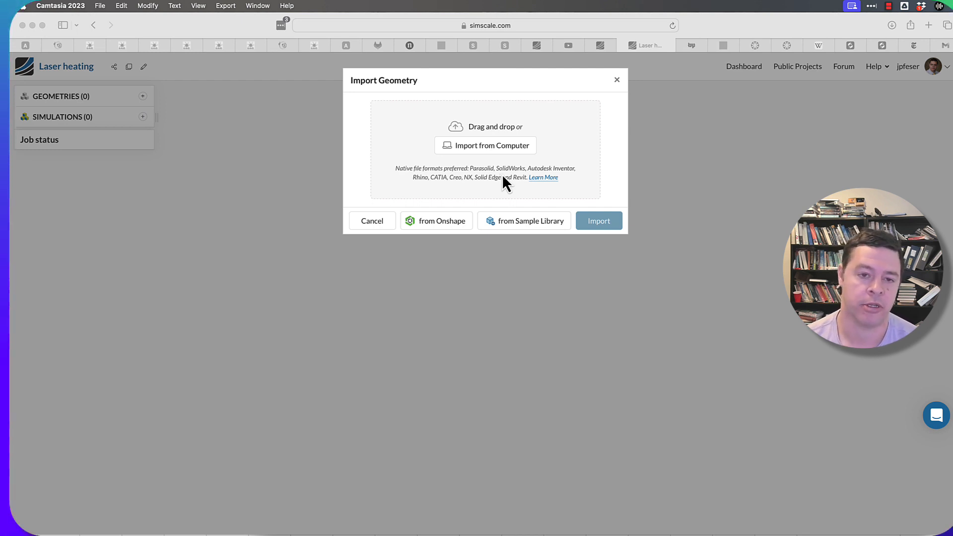
mouse_move(488, 172)
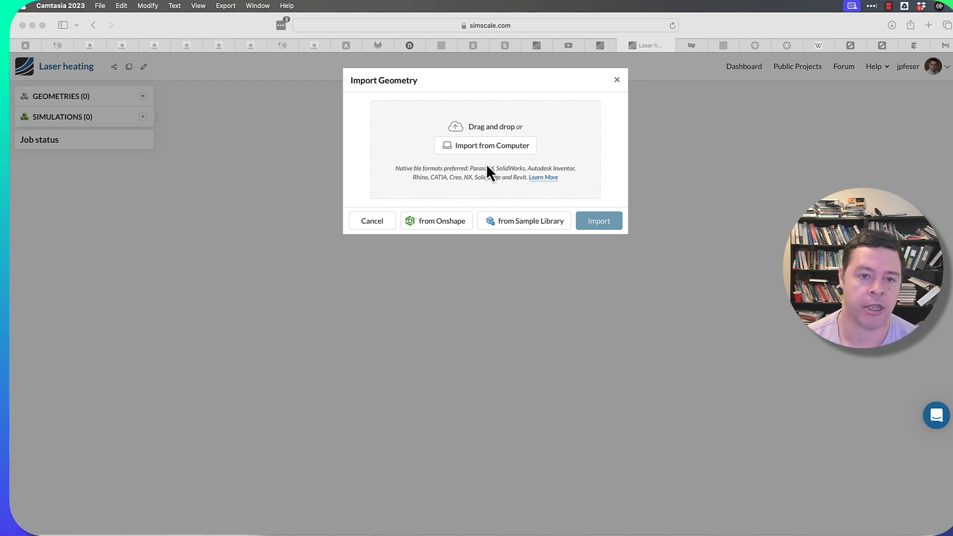
mouse_move(530, 186)
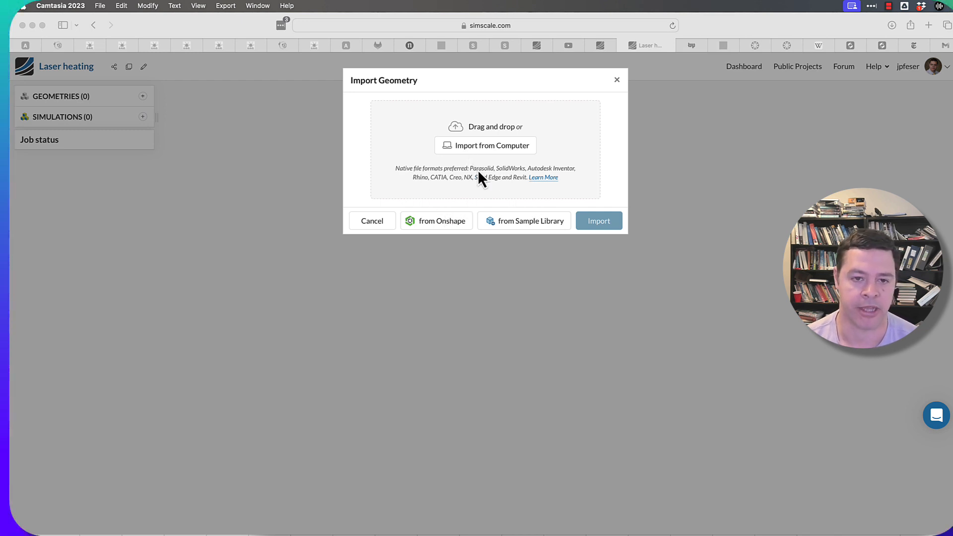
mouse_move(424, 189)
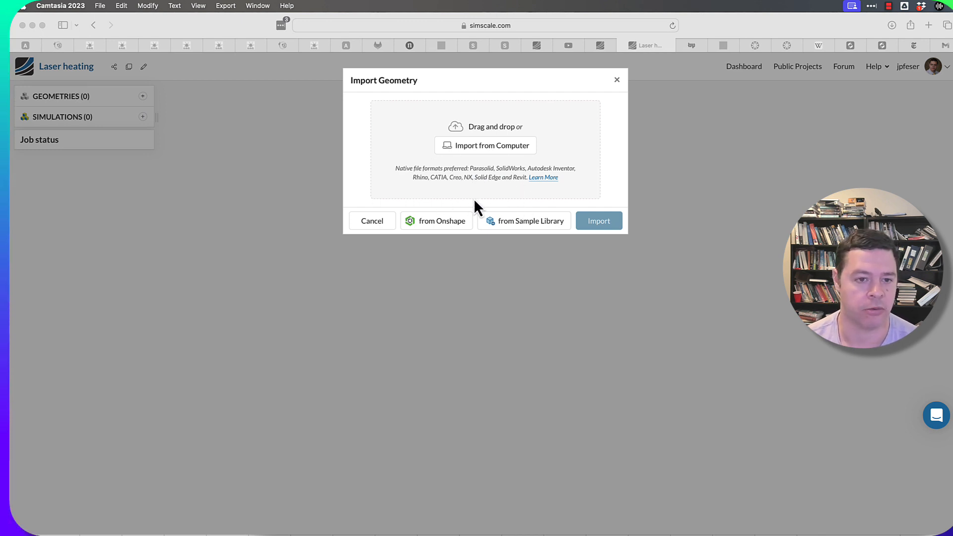
mouse_move(435, 240)
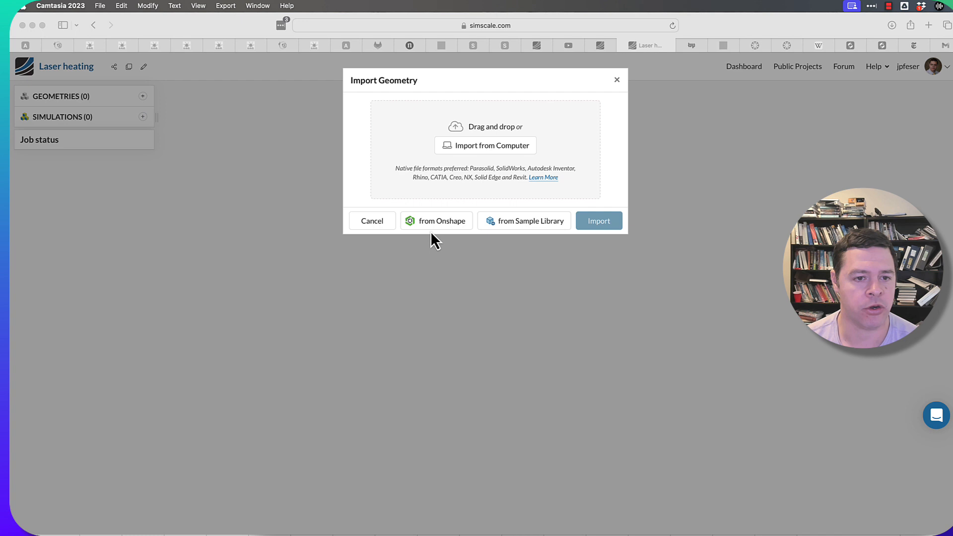
mouse_move(415, 229)
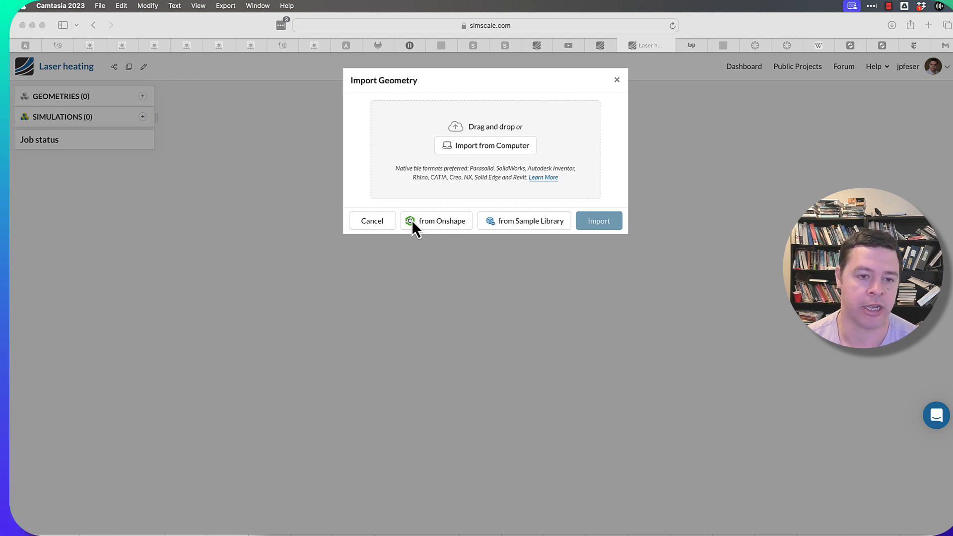
mouse_move(428, 236)
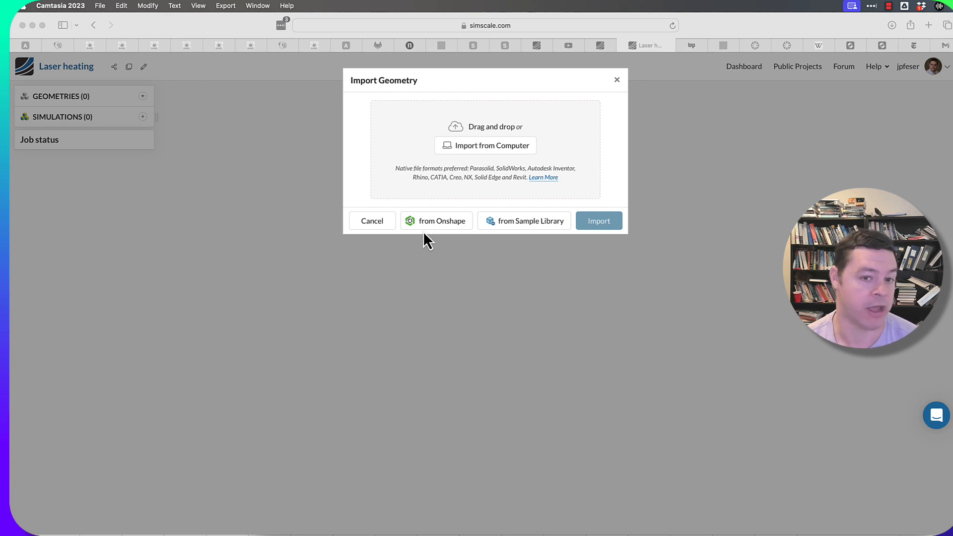
mouse_move(429, 214)
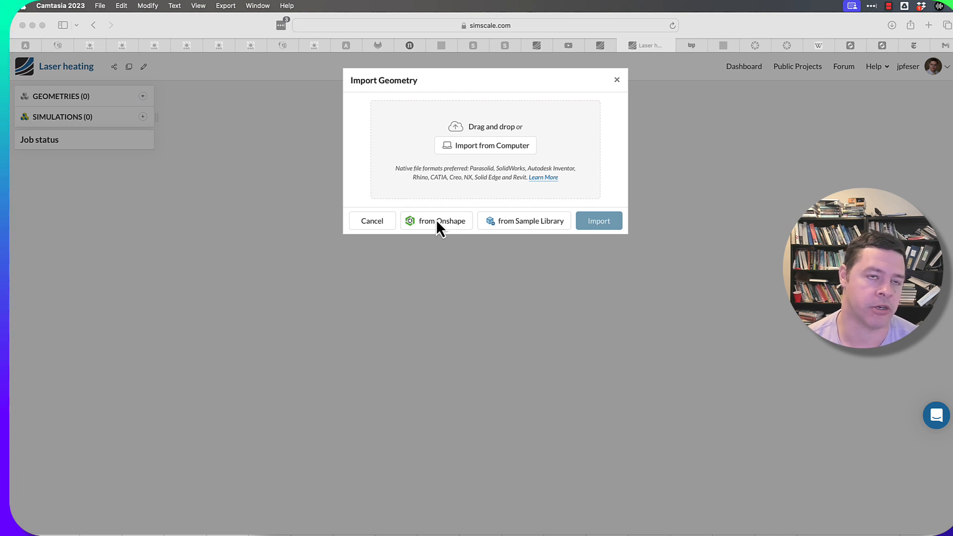
mouse_move(452, 246)
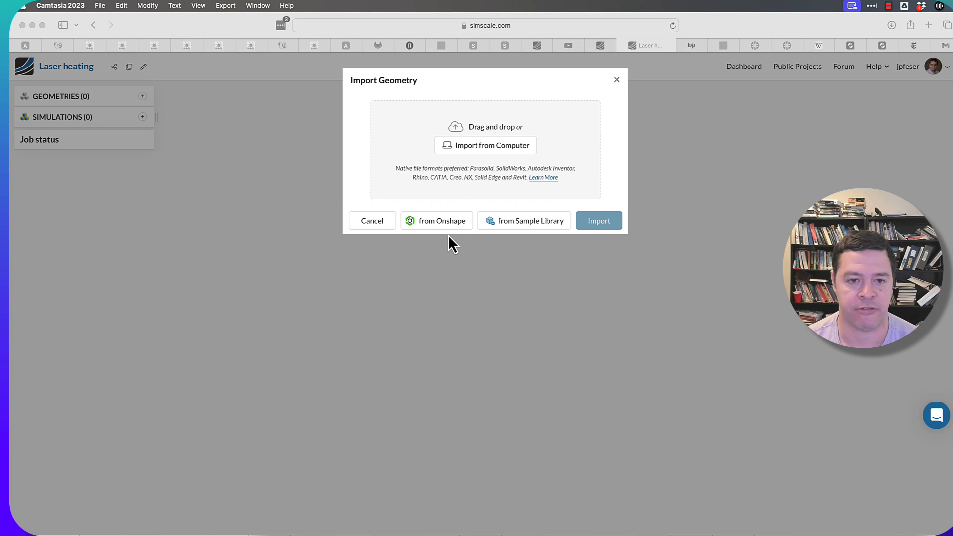
mouse_move(494, 178)
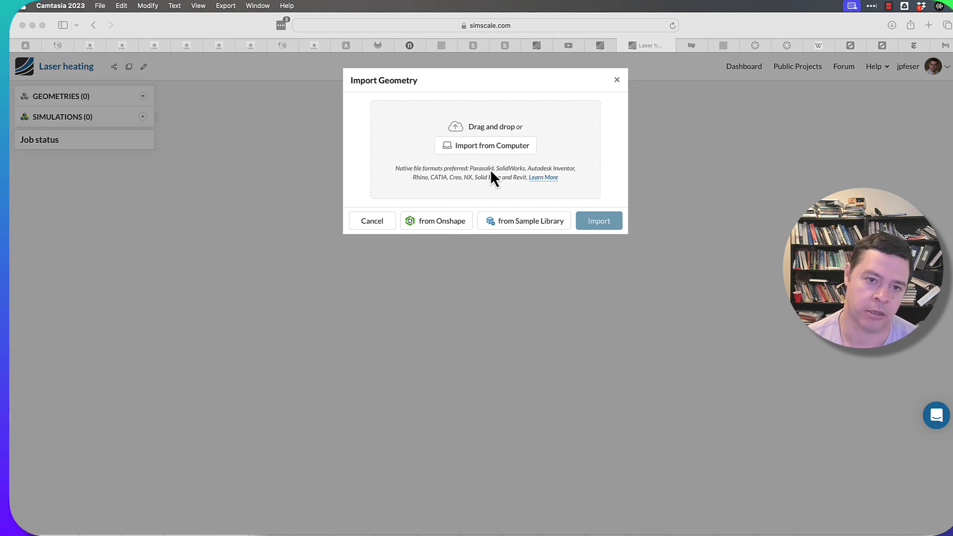
mouse_move(502, 222)
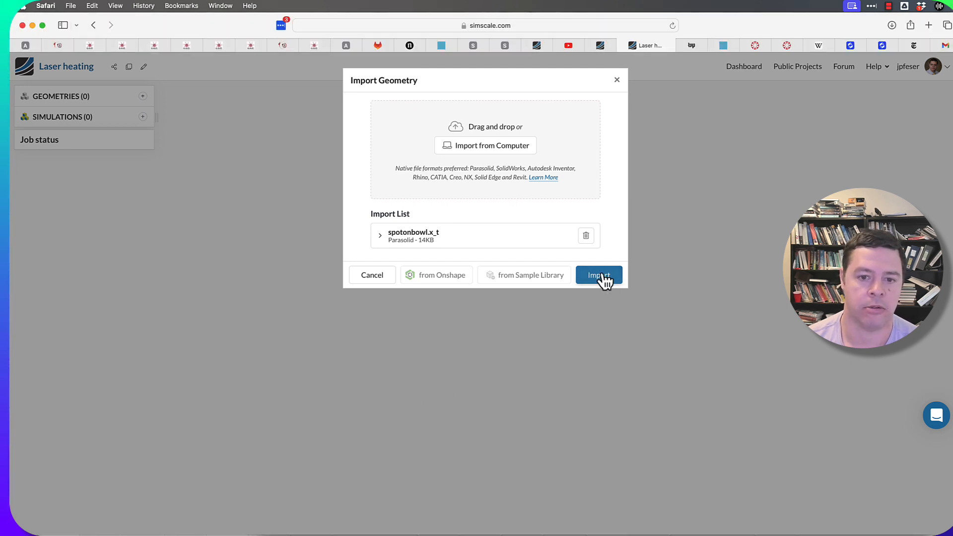
Step: Import spotonbowl.x_t into the Laser heating project as a geometry
left_click(598, 275)
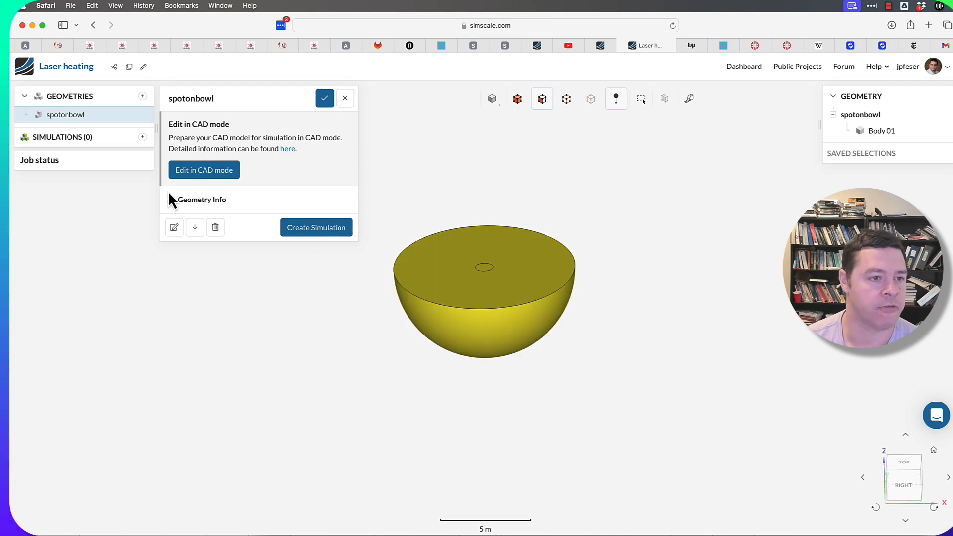
Step: Review spotonbowl's geometry info: 10 m × 10 m × 5 m bounding box, largest face 157.1 m²
left_click(201, 200)
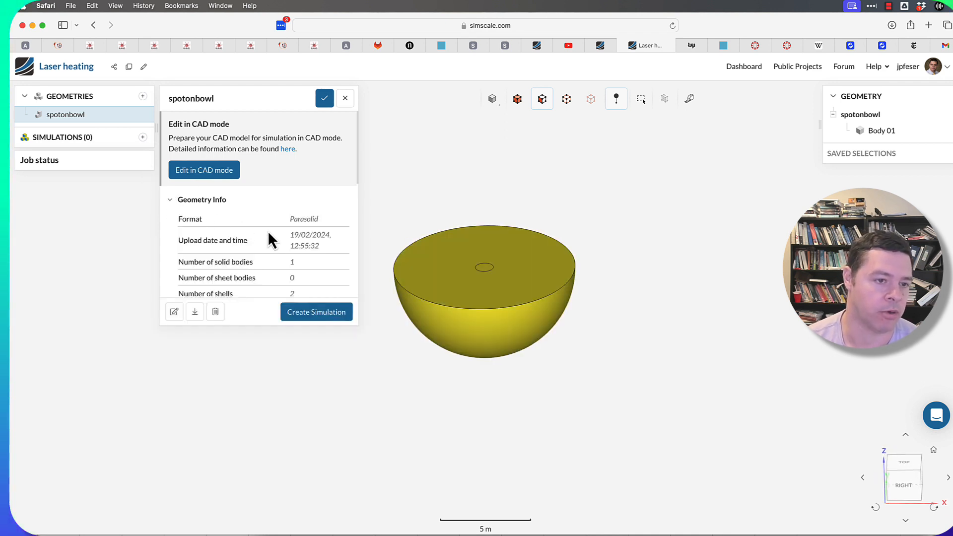
scroll("down", 3)
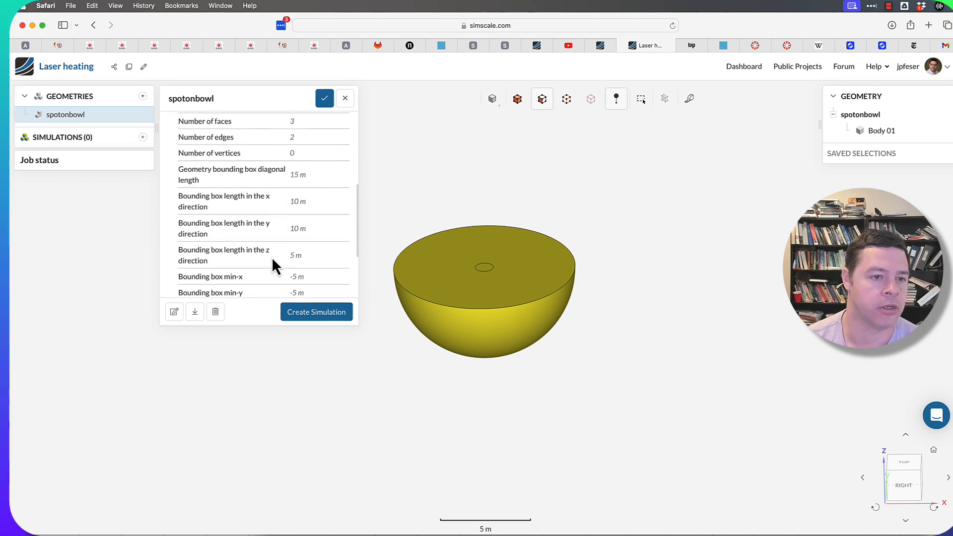
scroll("down", 3)
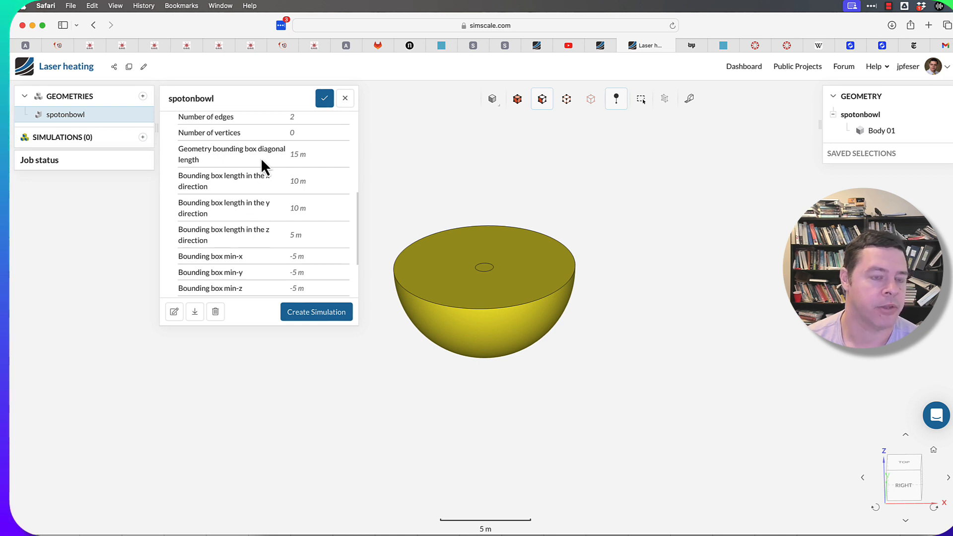
scroll("down", 3)
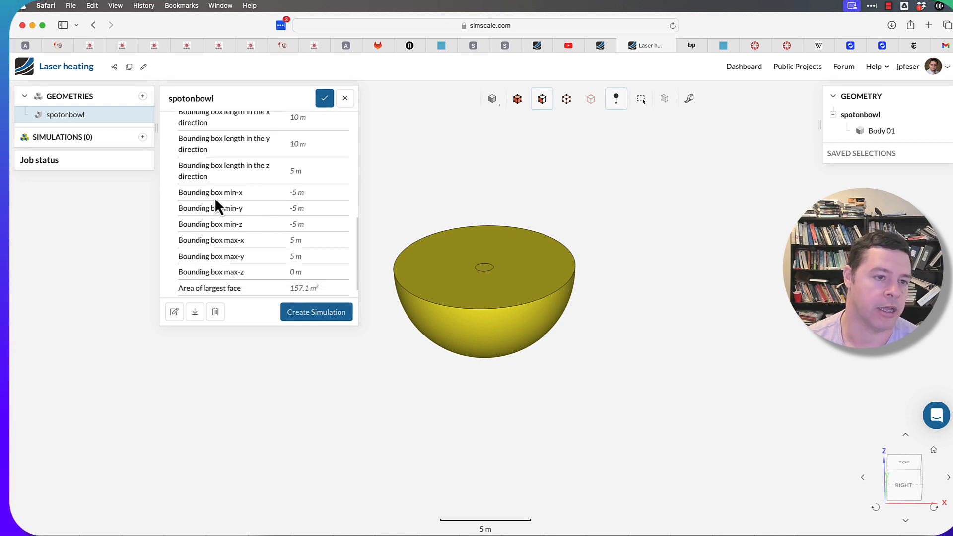
mouse_move(249, 246)
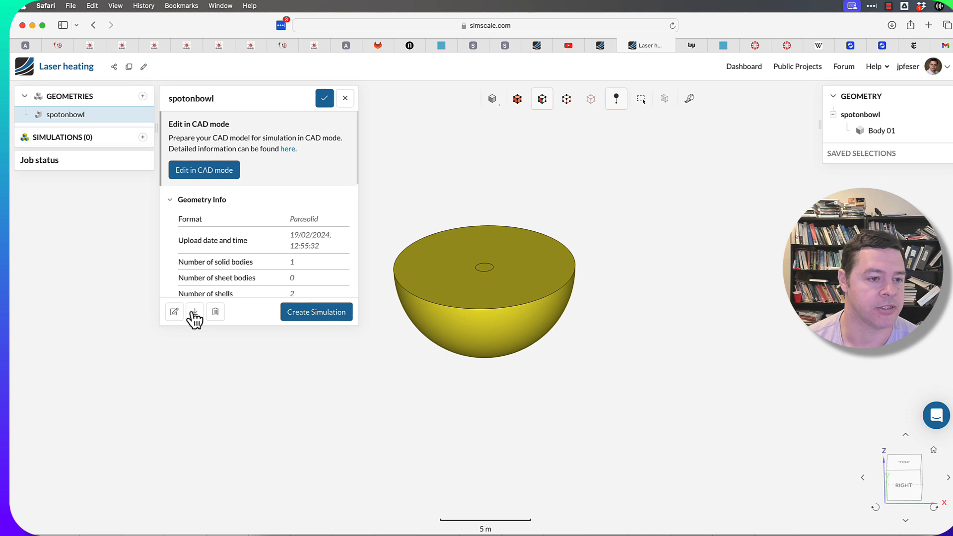
mouse_move(193, 312)
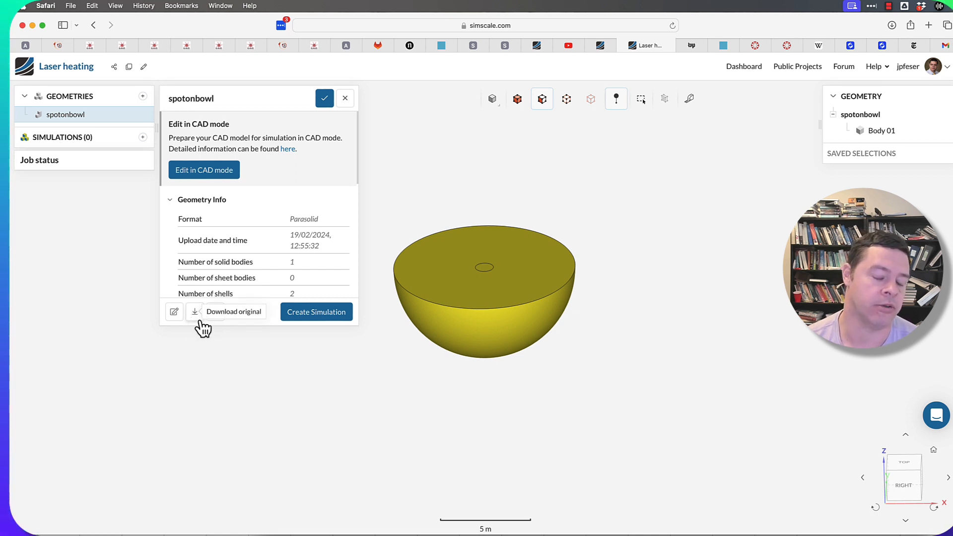
mouse_move(251, 333)
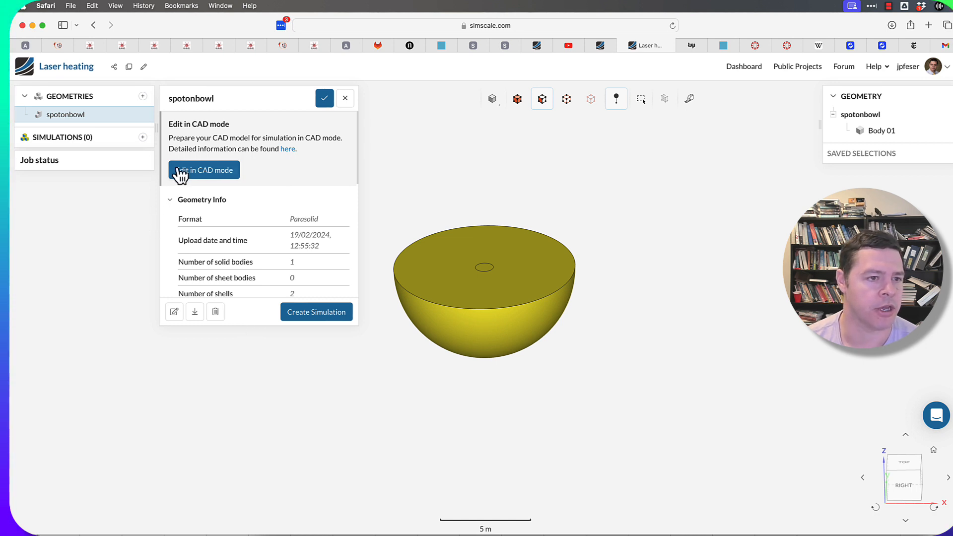
mouse_move(203, 170)
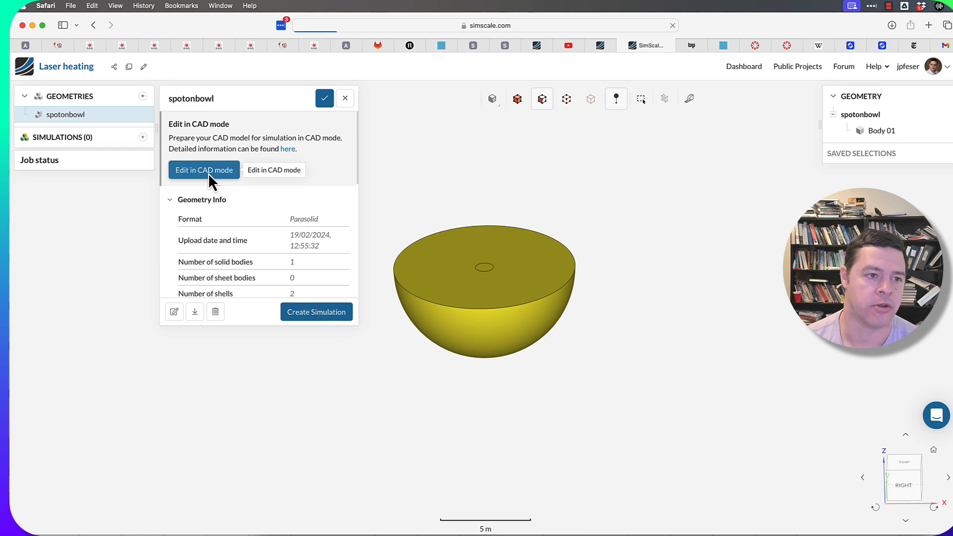
Step: Open the spotonbowl geometry in CAD editing mode
left_click(204, 170)
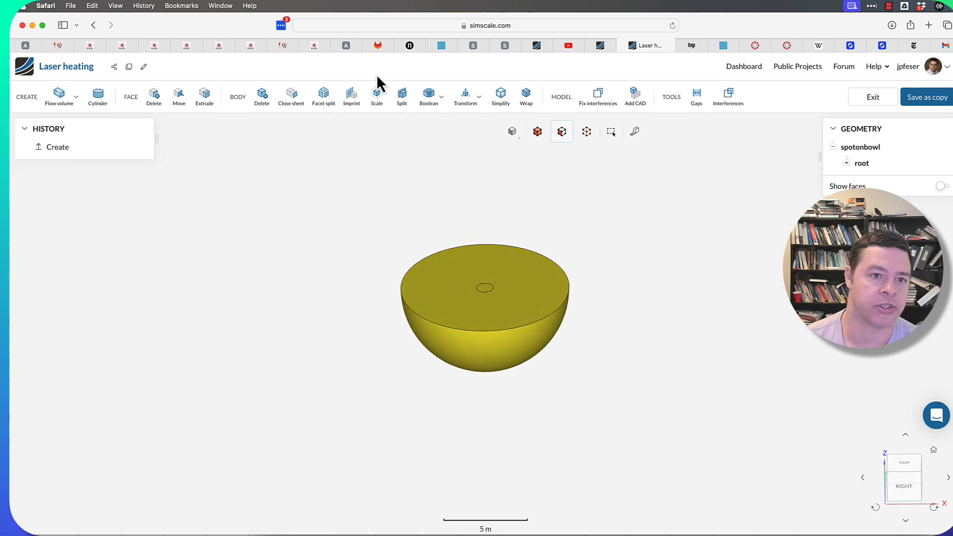
mouse_move(401, 96)
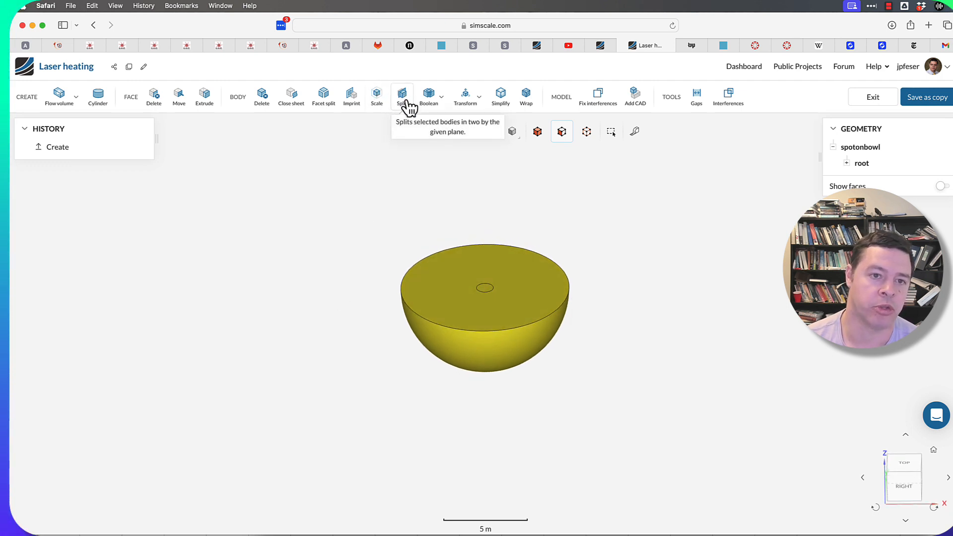
left_click(428, 95)
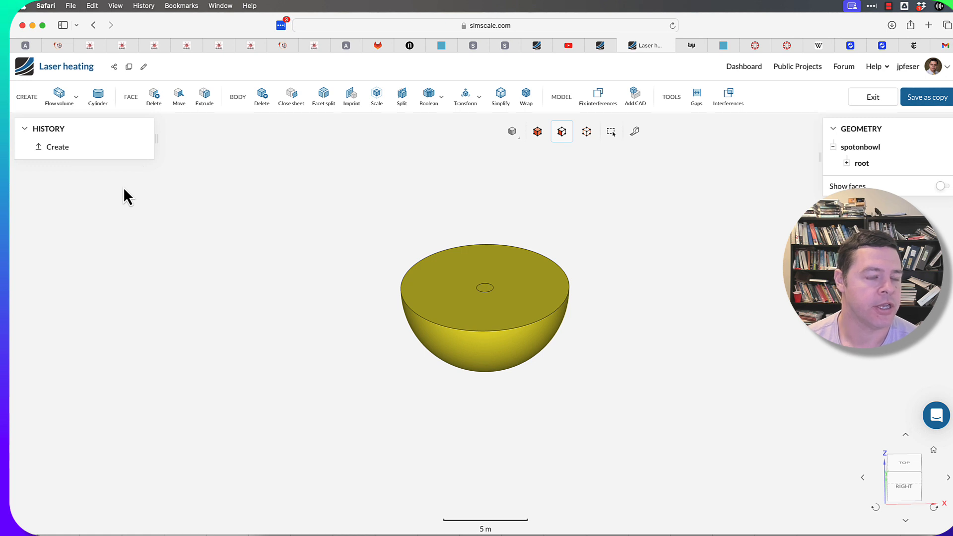
left_click(59, 96)
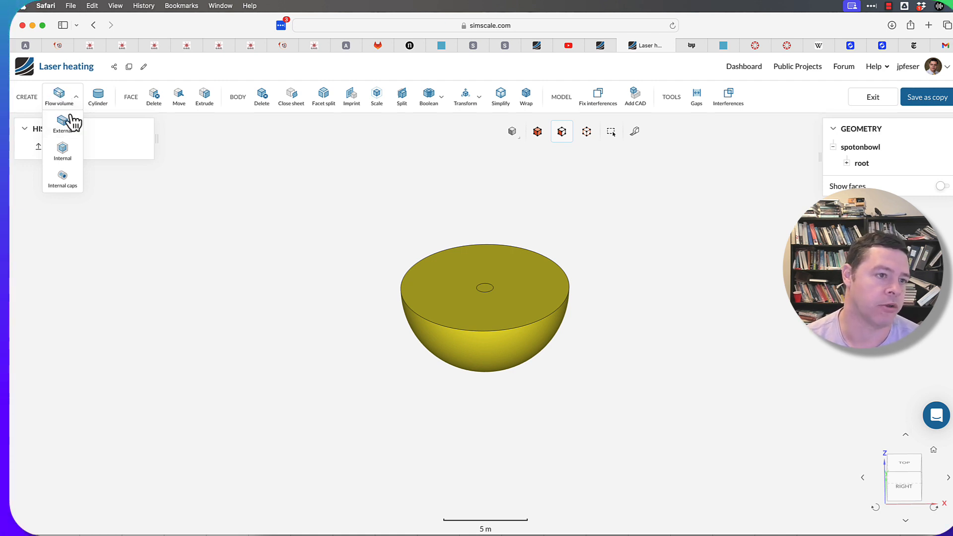
mouse_move(63, 189)
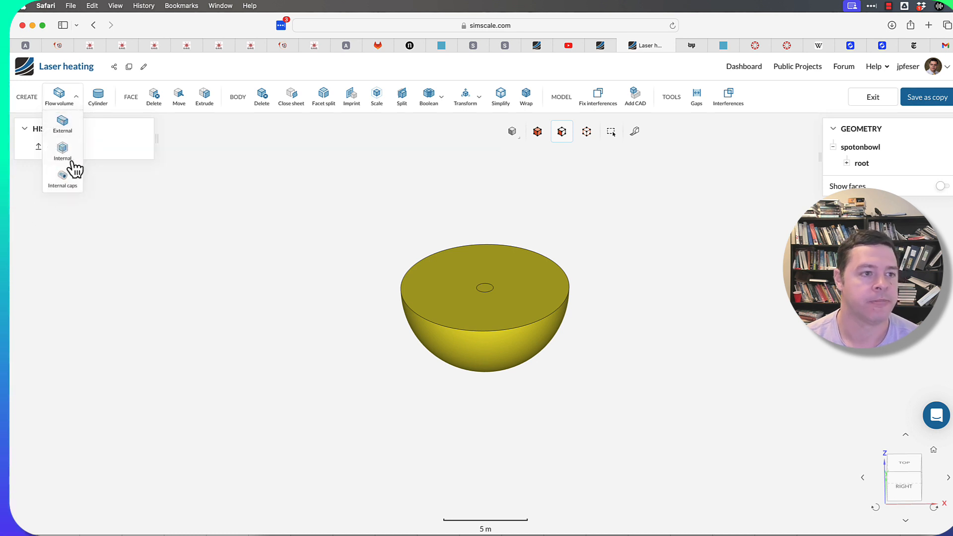
mouse_move(62, 125)
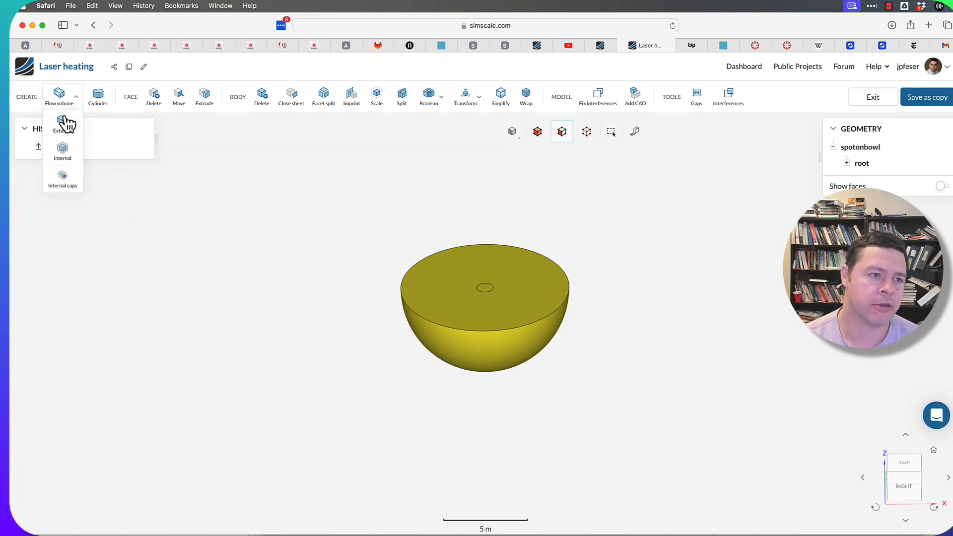
left_click(59, 94)
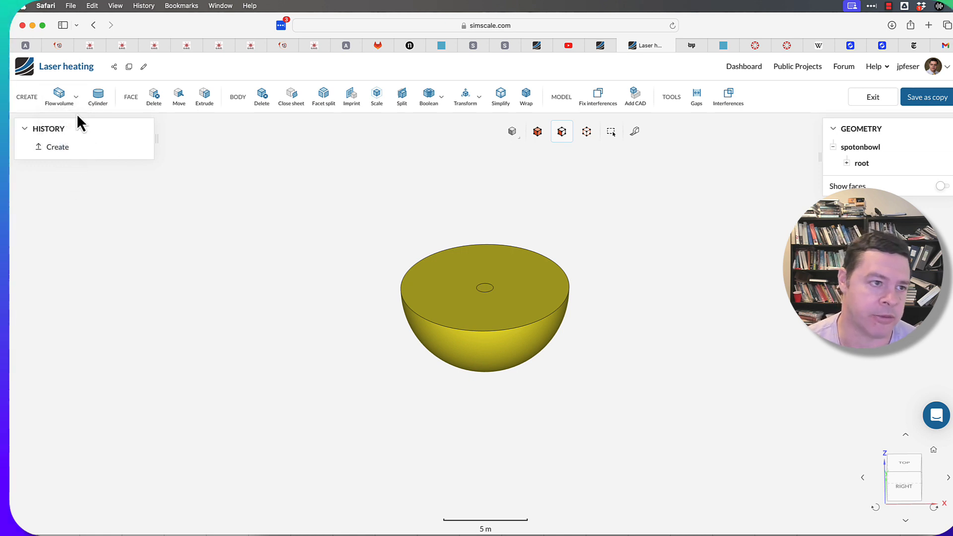
left_click(59, 95)
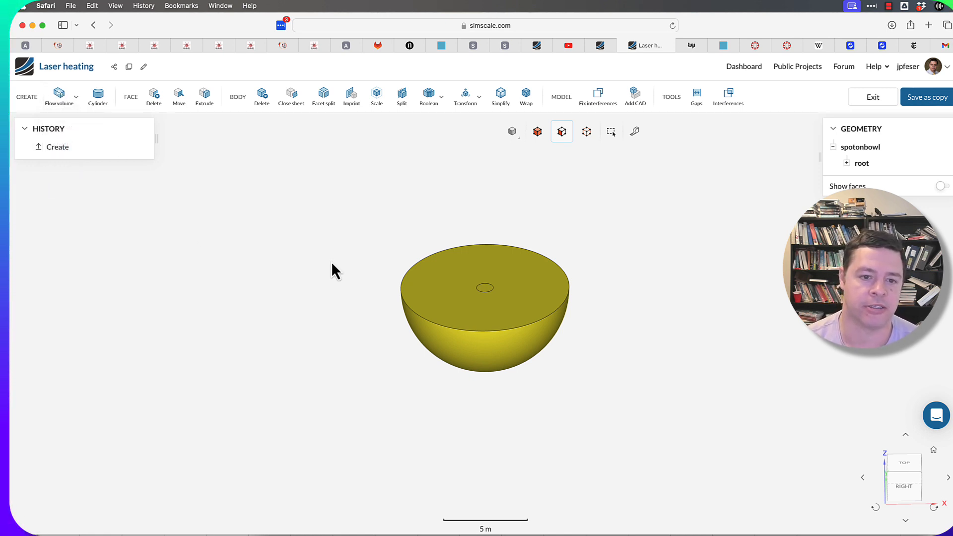
mouse_move(347, 268)
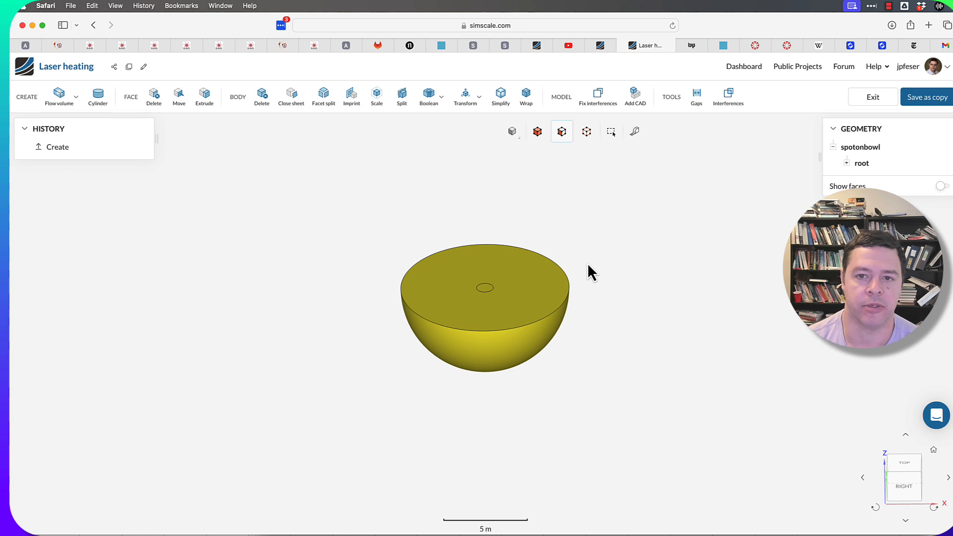
mouse_move(607, 277)
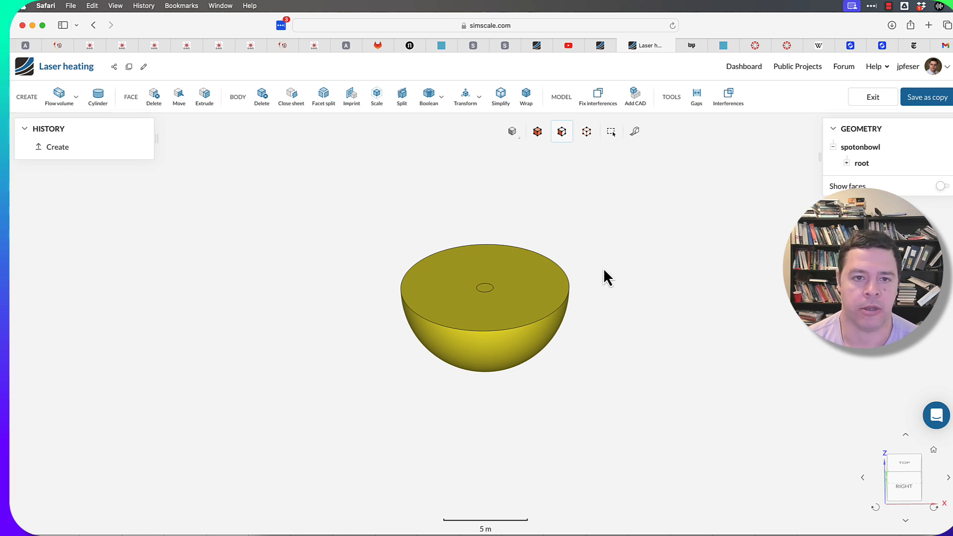
mouse_move(483, 209)
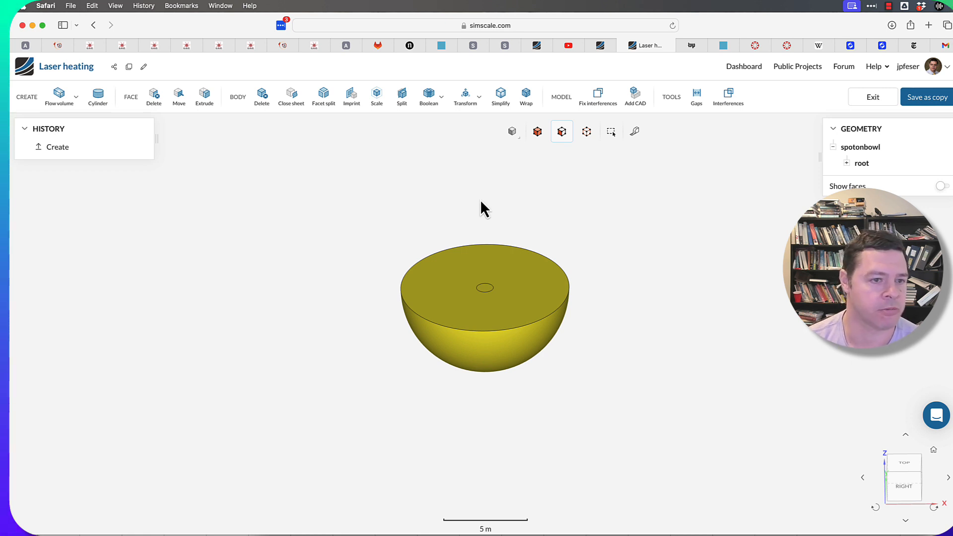
mouse_move(237, 307)
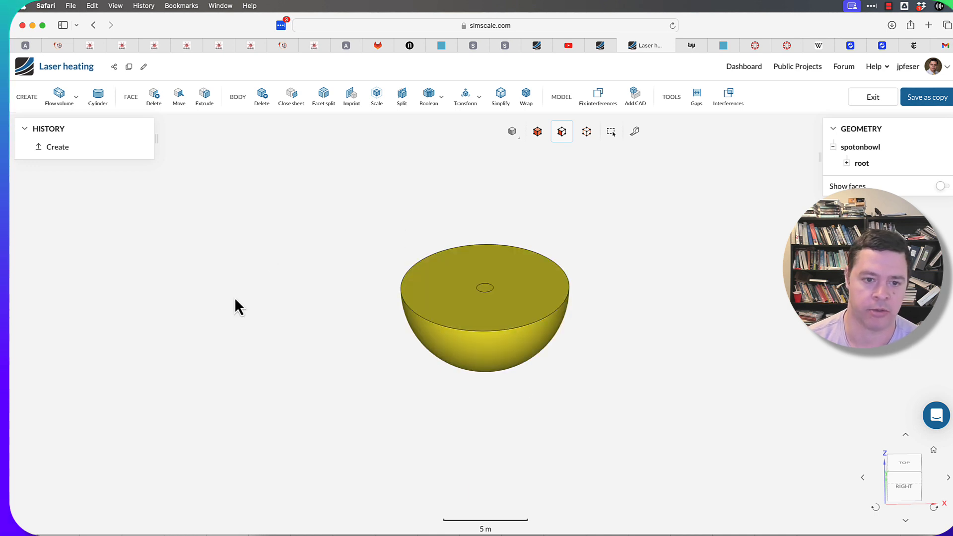
mouse_move(350, 363)
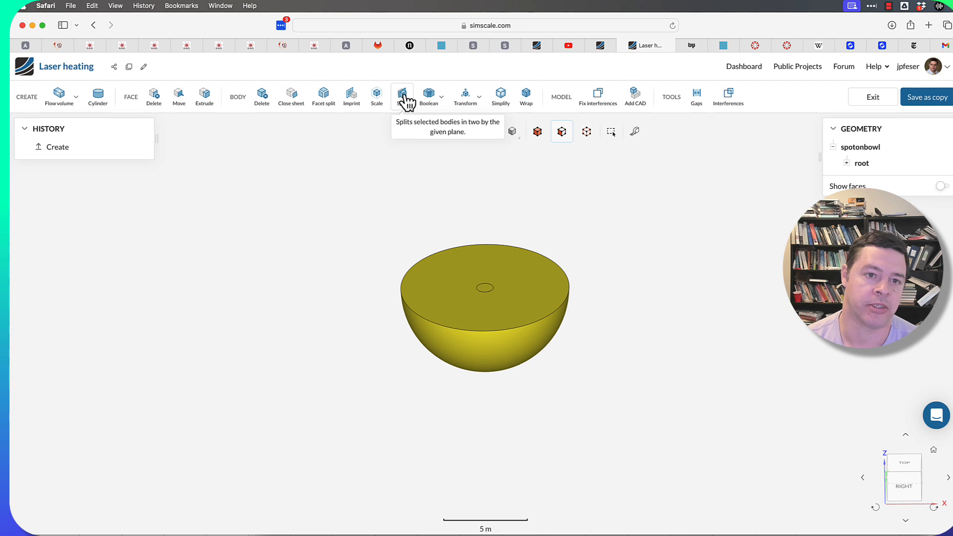
mouse_move(620, 436)
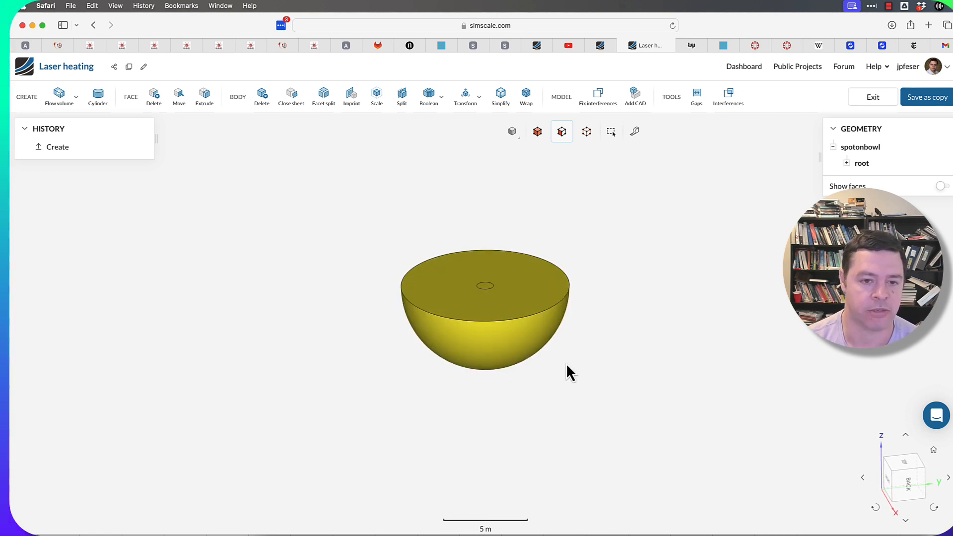
Step: Split Body 01 with a Y-oriented plane through its centre, keeping only one half
left_click(401, 96)
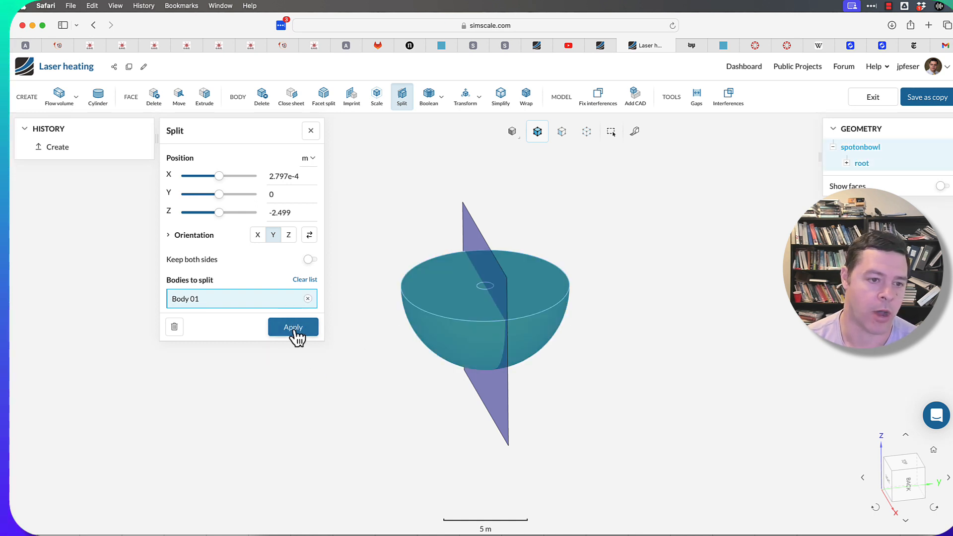
left_click(293, 327)
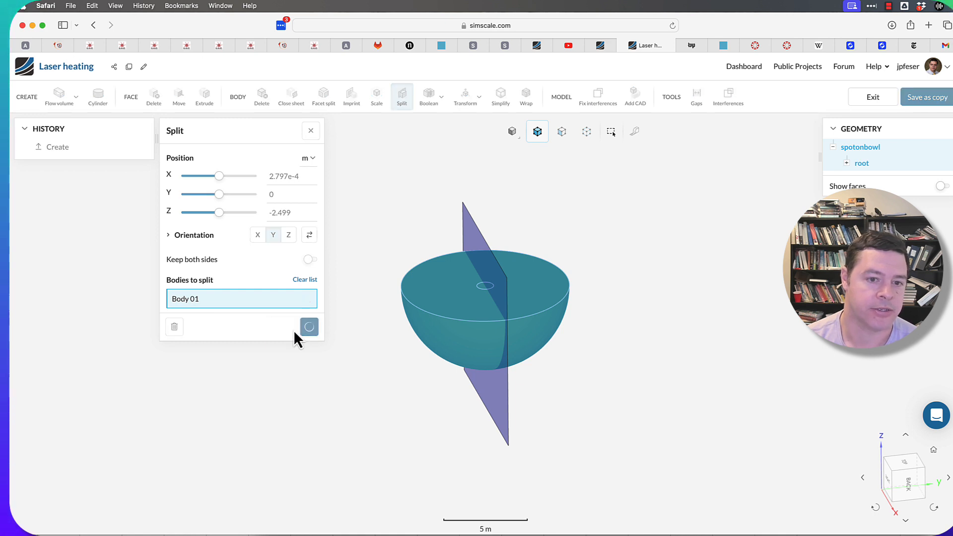
left_click(310, 327)
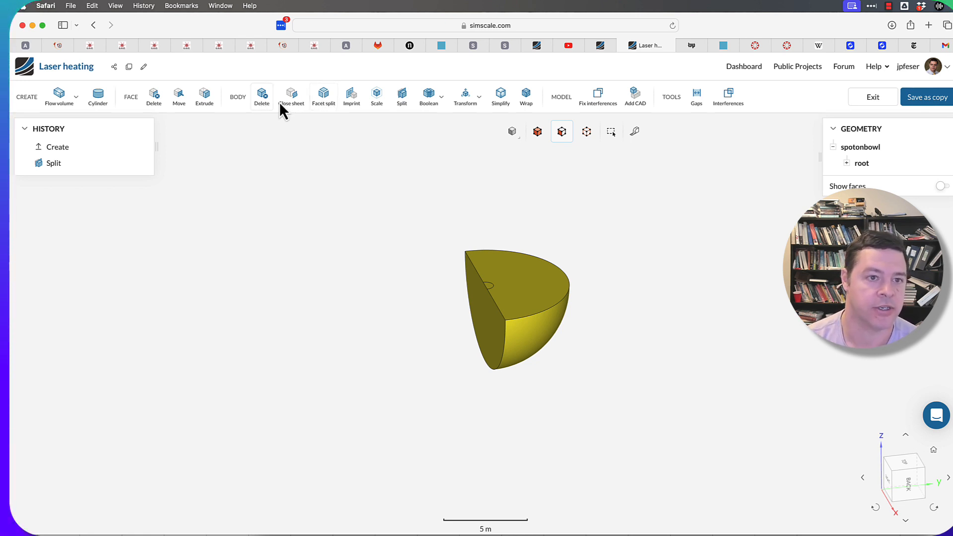
Step: Split Body 01 again with an X-oriented plane so only a quarter bowl remains
left_click(401, 94)
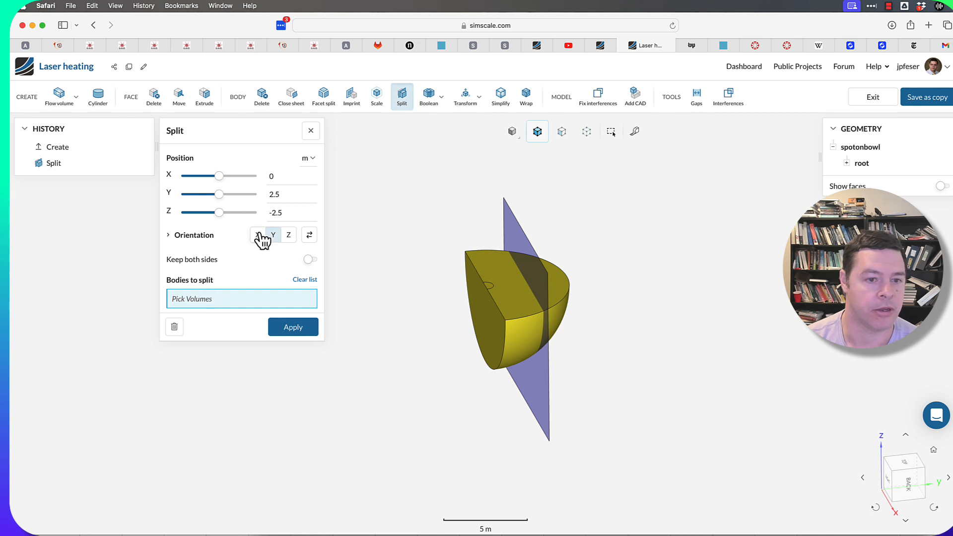
left_click(257, 235)
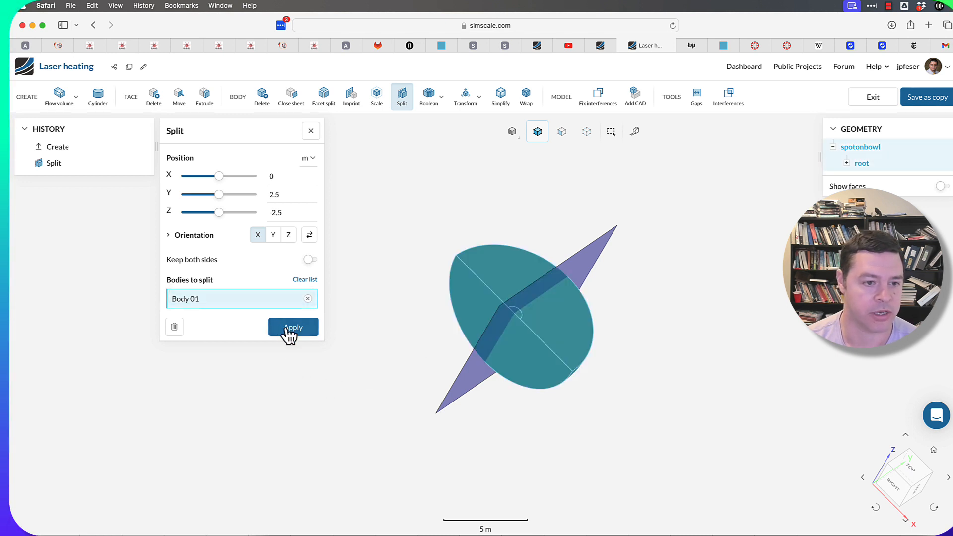
left_click(292, 327)
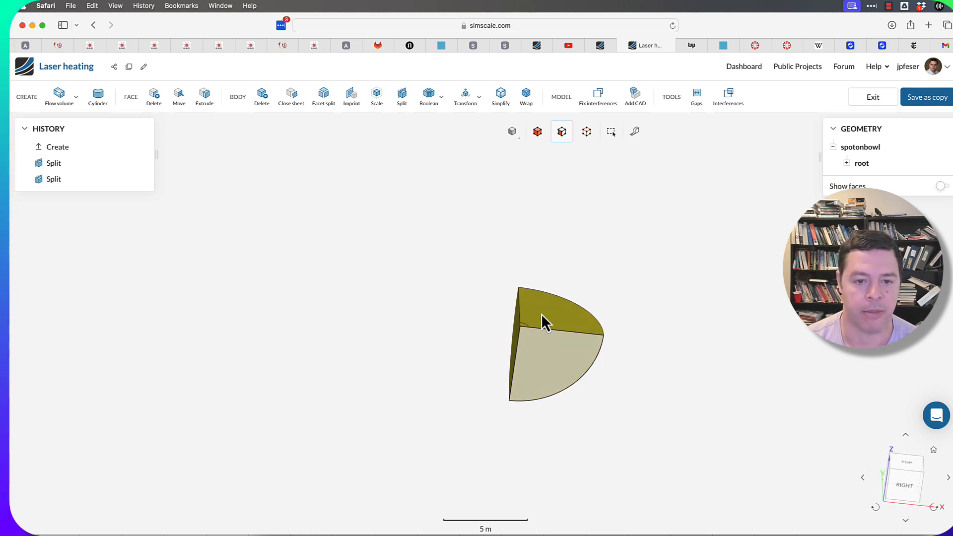
mouse_move(549, 352)
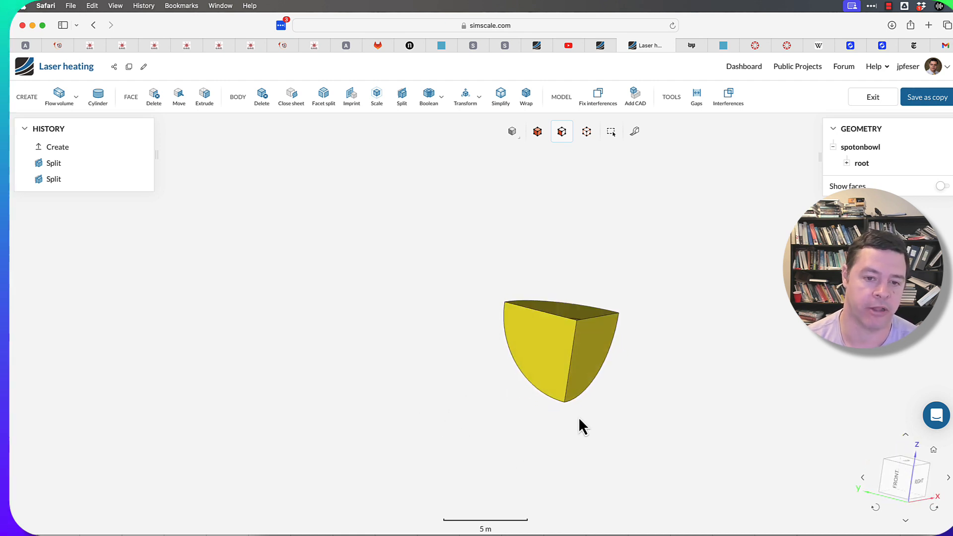
left_click_drag(582, 427, 542, 447)
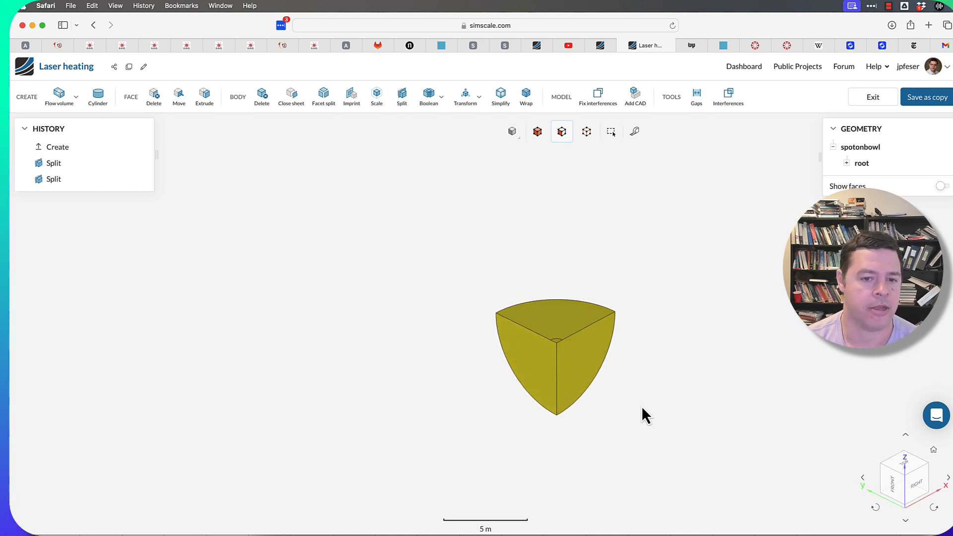
mouse_move(631, 411)
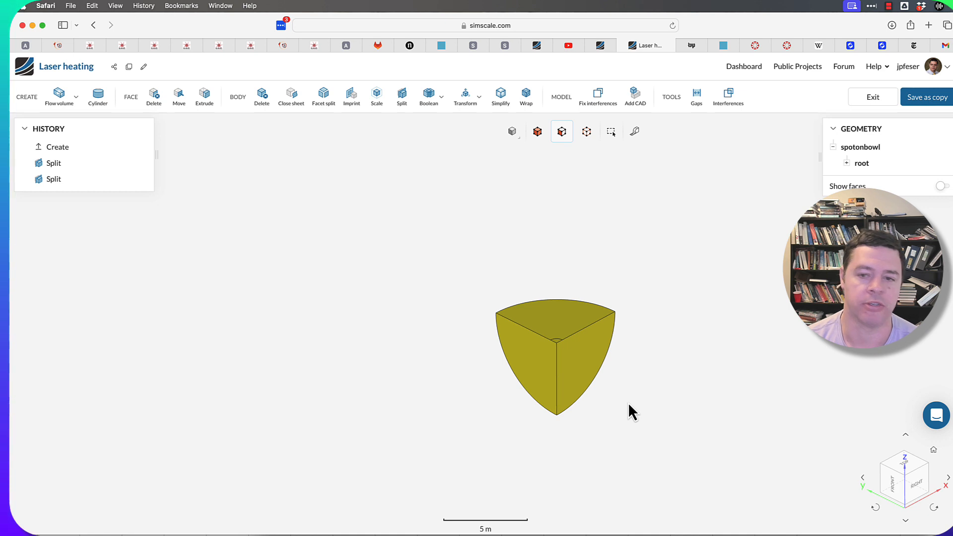
mouse_move(727, 201)
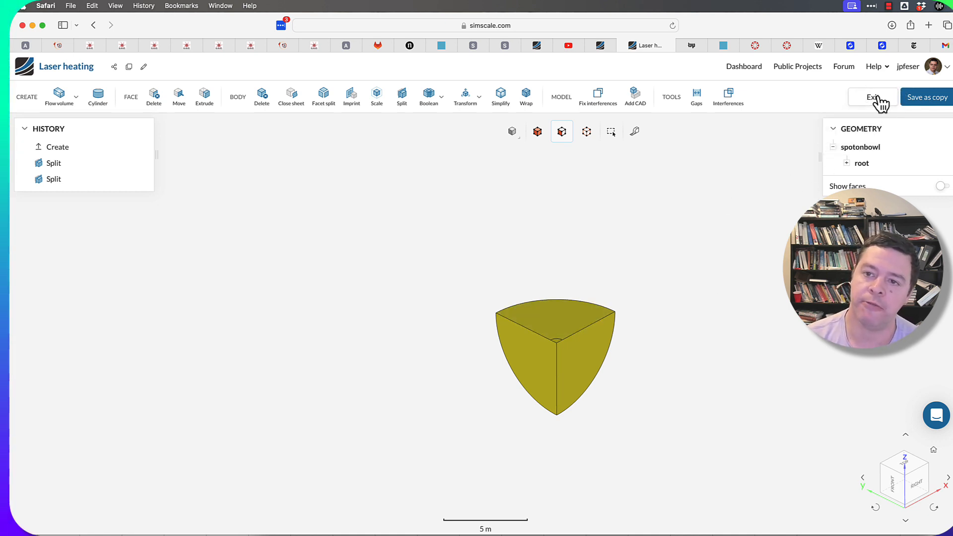
mouse_move(735, 270)
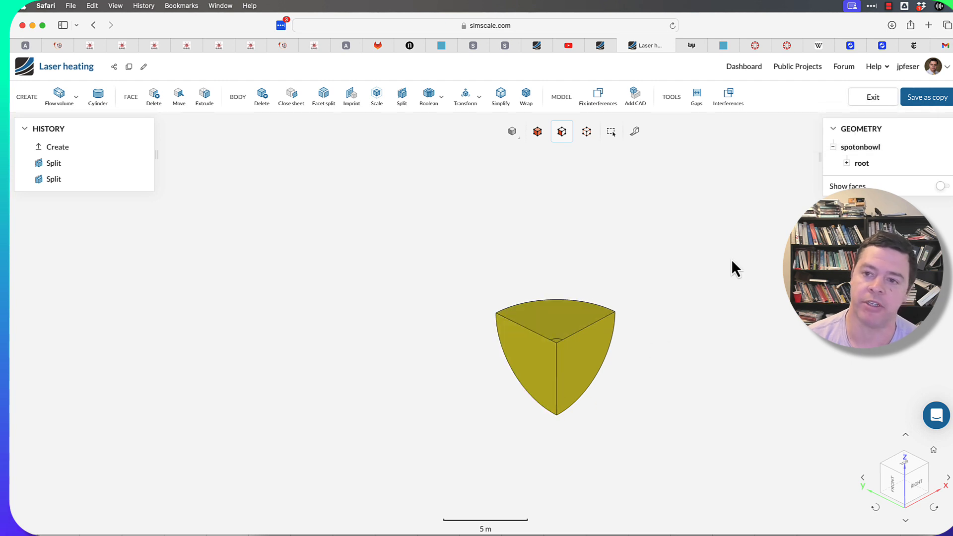
mouse_move(926, 97)
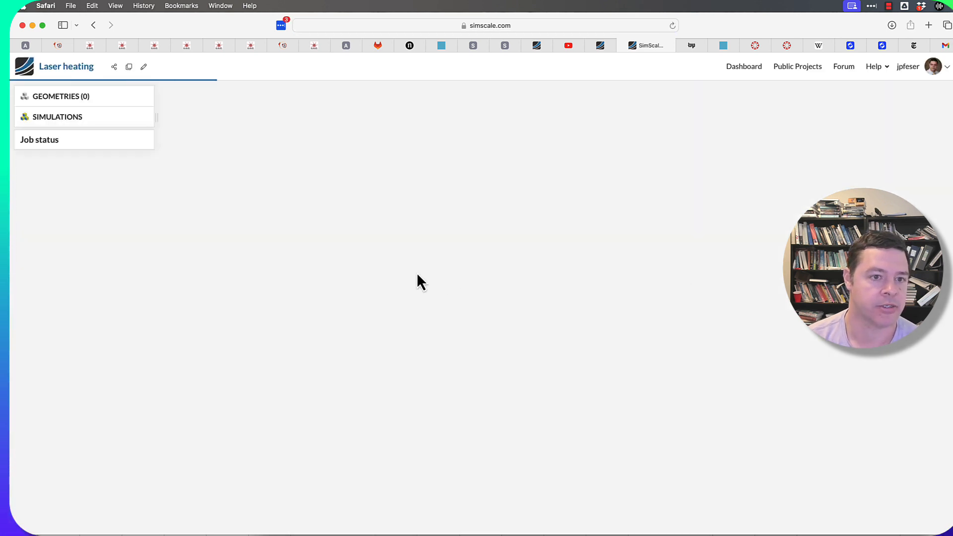
Step: Save the quarter-bowl as a copy and rename it QuarterBowl
left_click(79, 130)
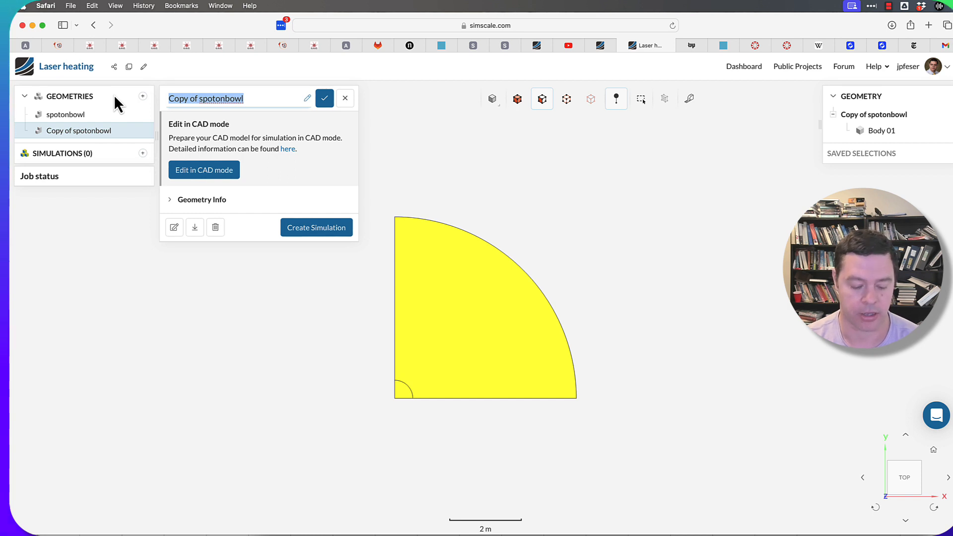
type("Quart")
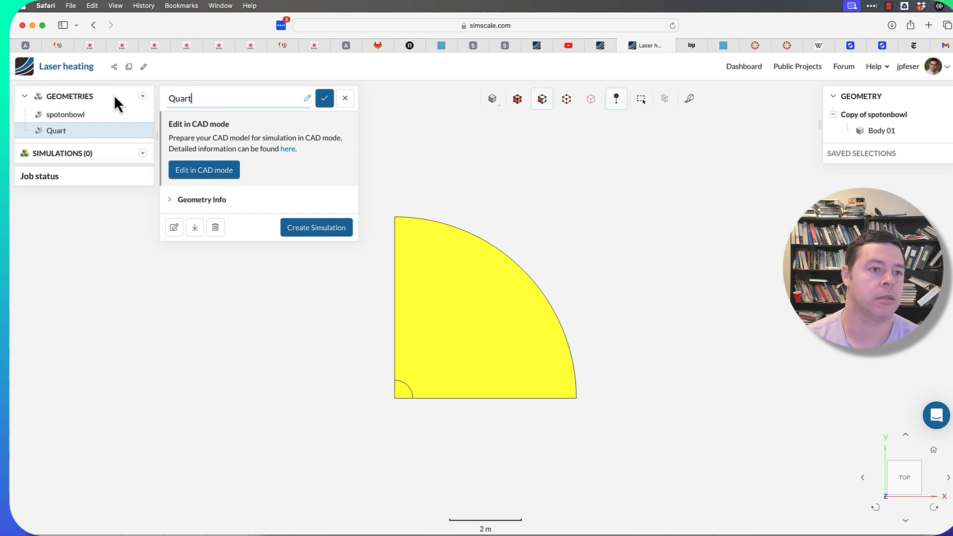
type("erBowl")
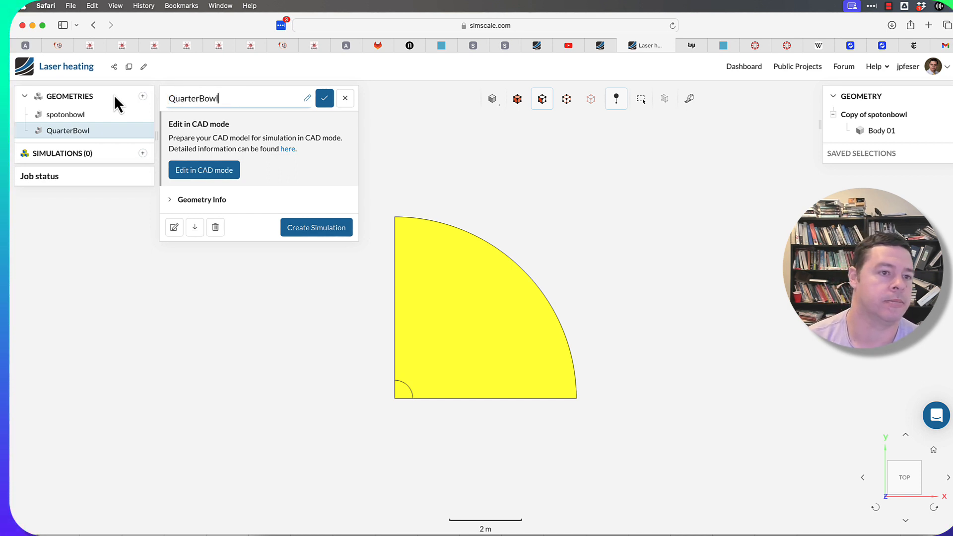
left_click(315, 227)
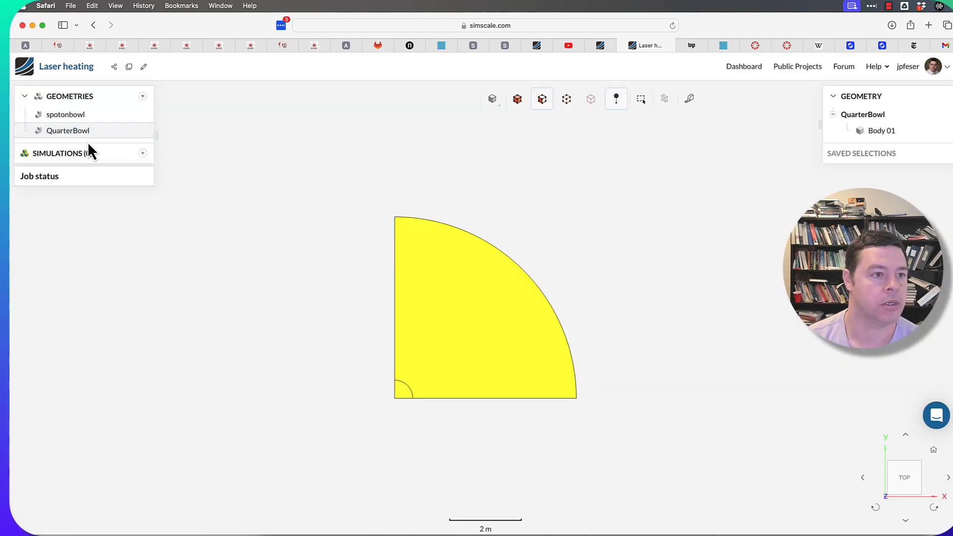
Step: Reopen the original spotonbowl geometry to confirm it is still a full bowl
left_click(68, 130)
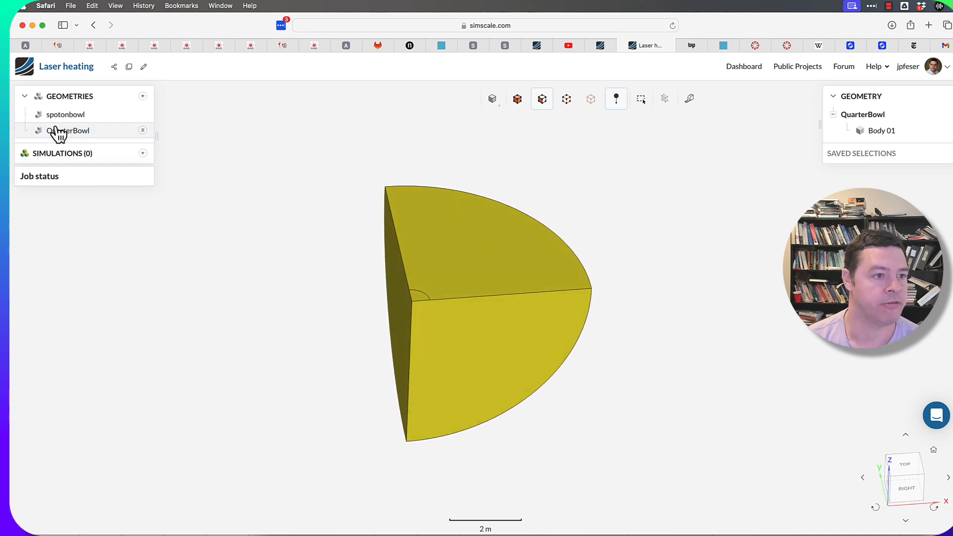
left_click(65, 114)
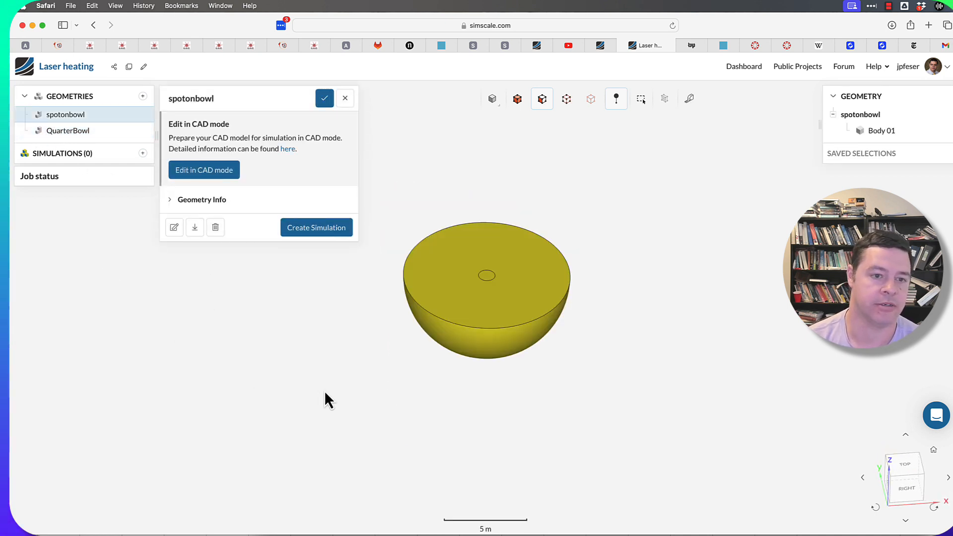
left_click_drag(328, 400, 320, 364)
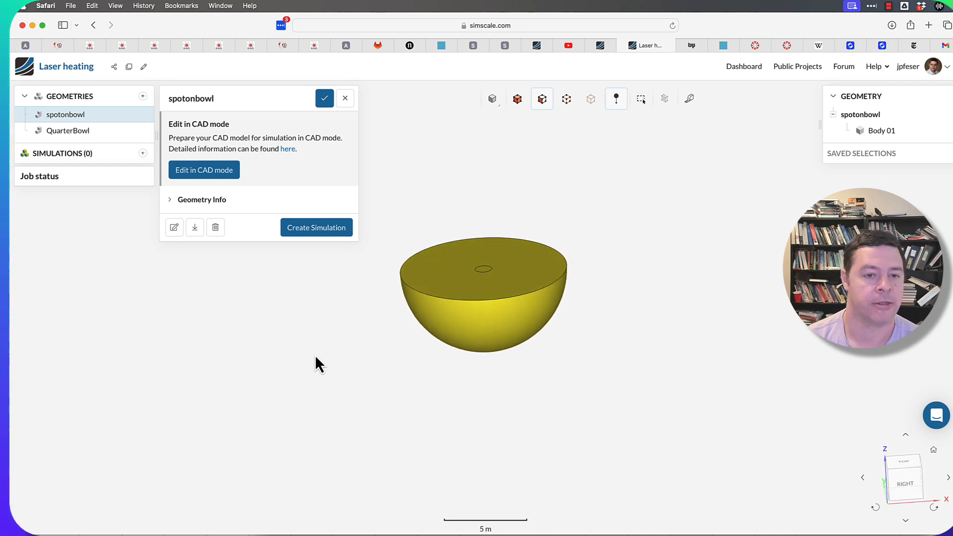